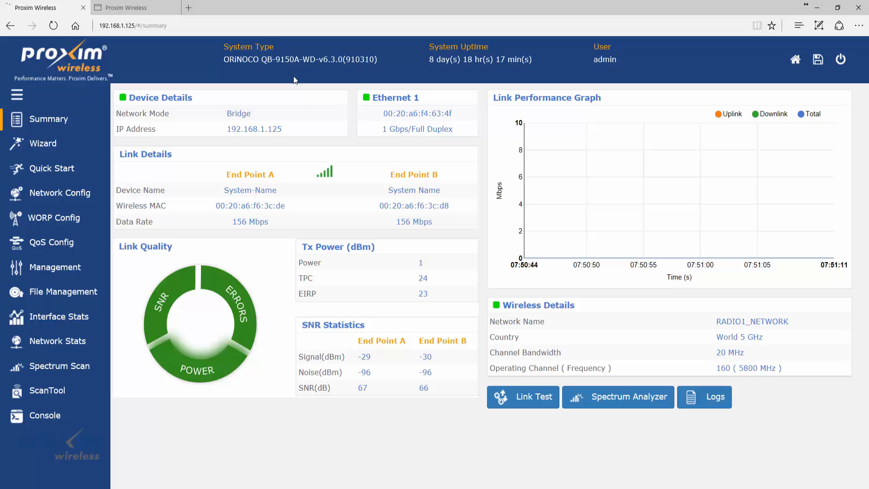
mouse_move(308, 71)
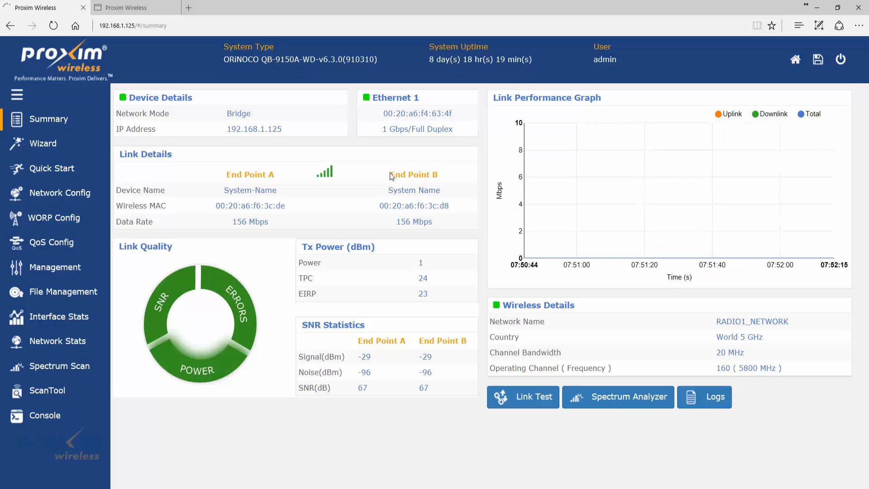
View endpoint A's Spectrum Analyzer 5 GHz channel utilization graph from the Summary page.
left_click(616, 397)
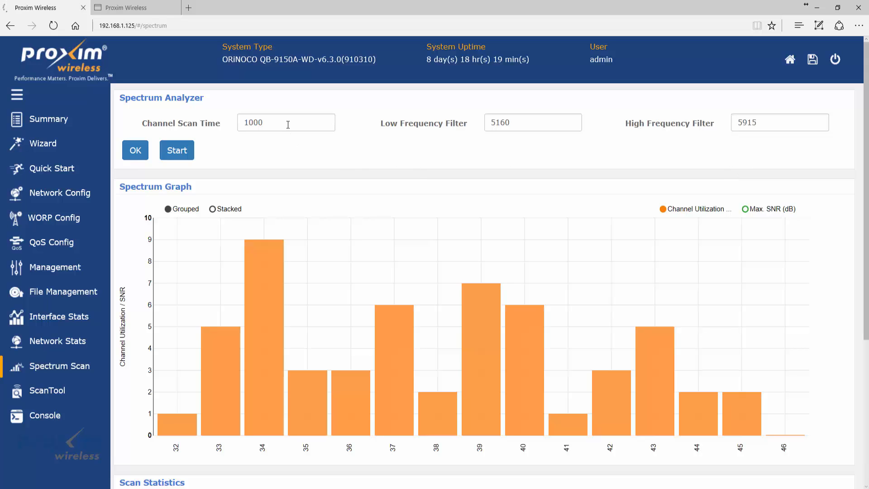
left_click(286, 122)
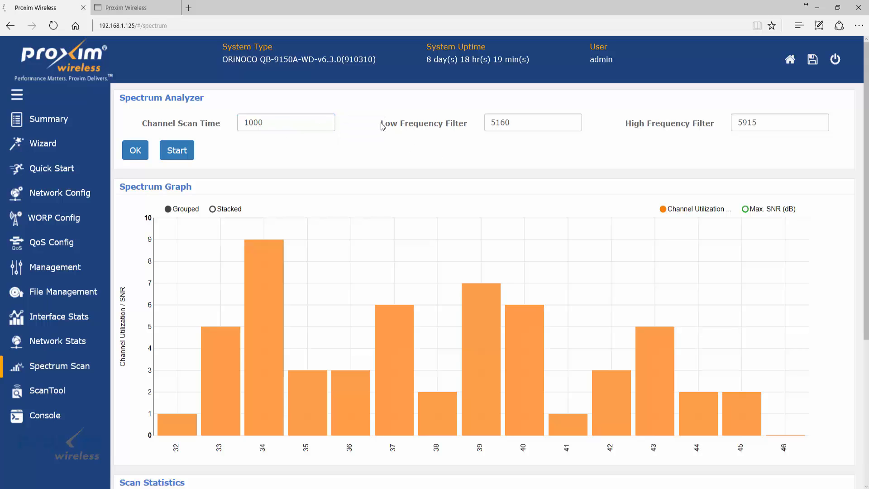
mouse_move(584, 154)
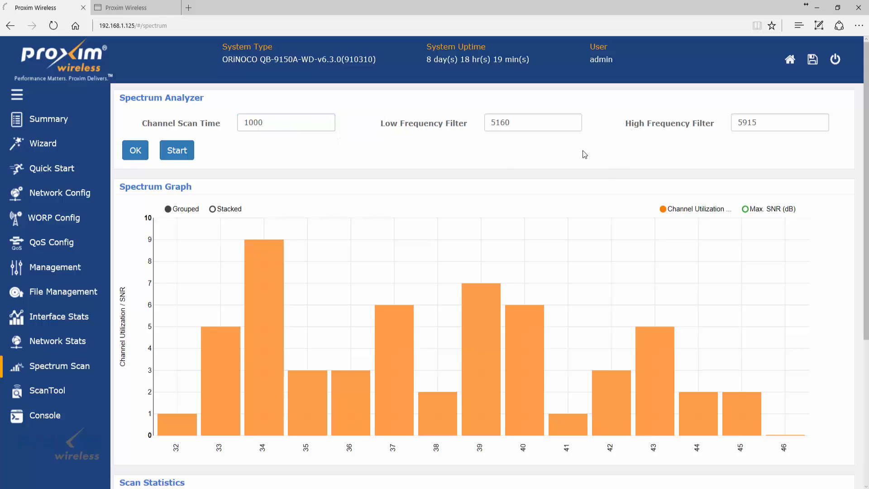
mouse_move(586, 159)
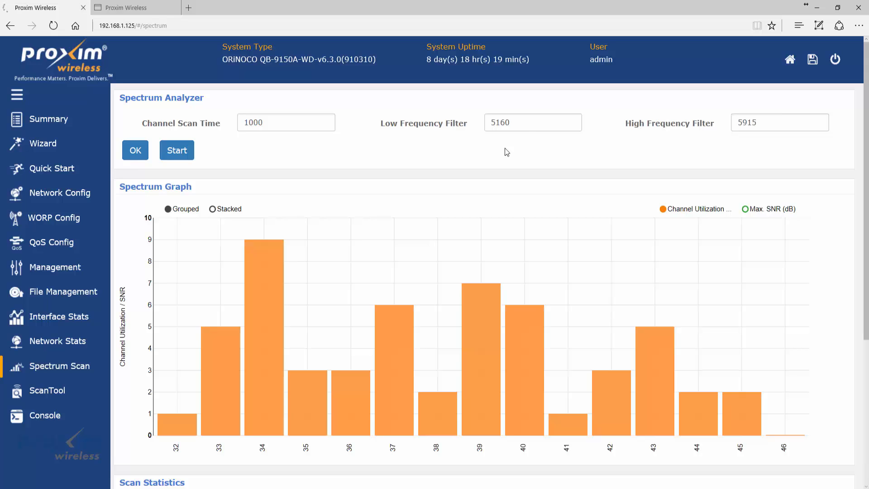
left_click(532, 123)
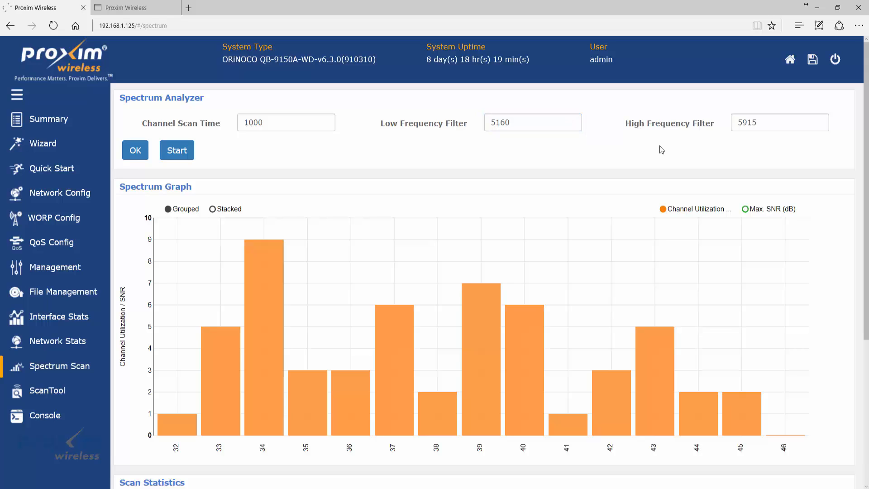
mouse_move(712, 133)
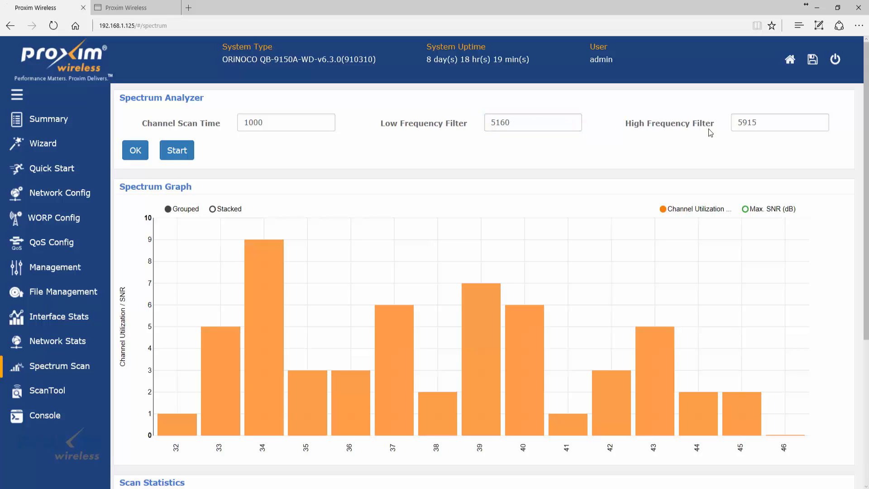
mouse_move(831, 309)
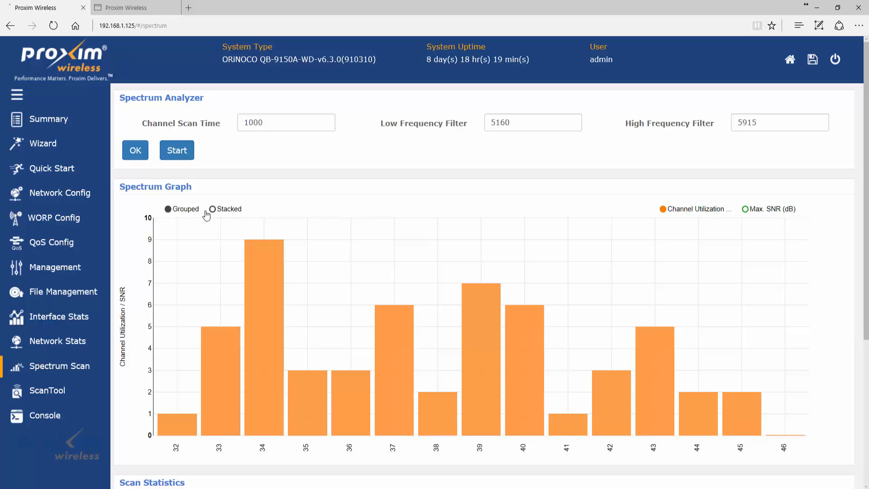
mouse_move(481, 291)
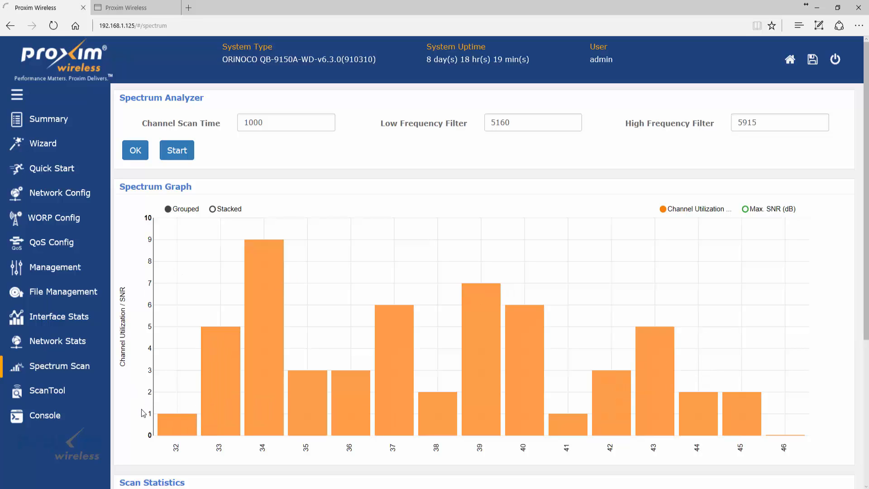
mouse_move(142, 285)
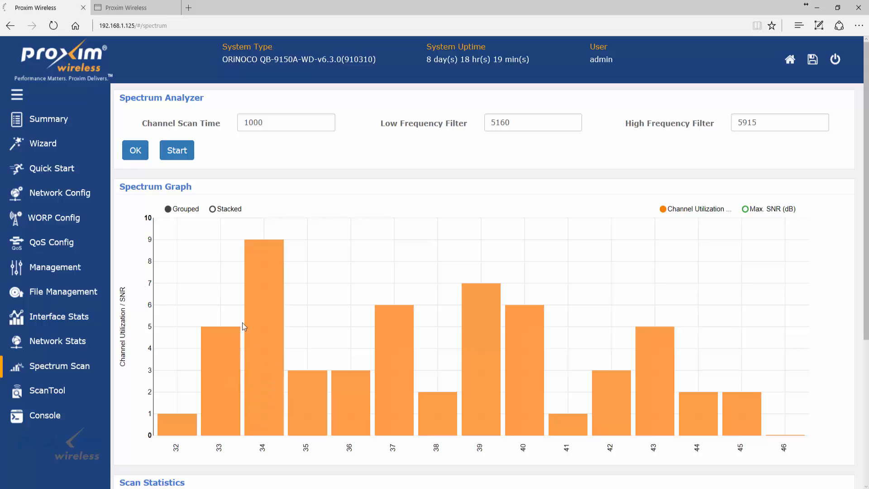
mouse_move(843, 417)
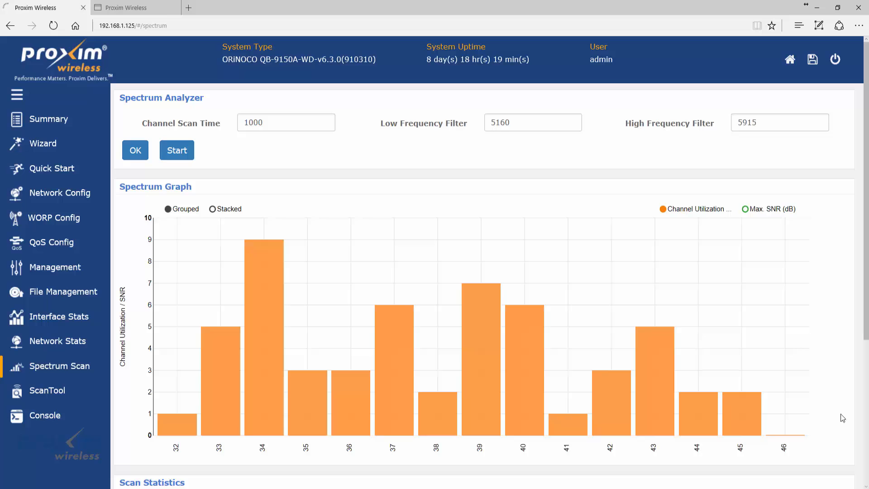
Scroll down to review endpoint A's Scan Statistics table of detected networks.
scroll("down", 3)
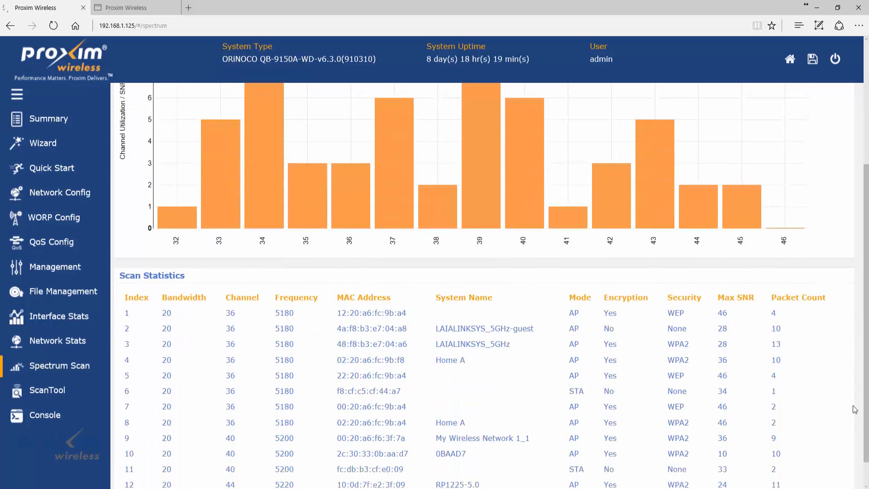
scroll("down", 3)
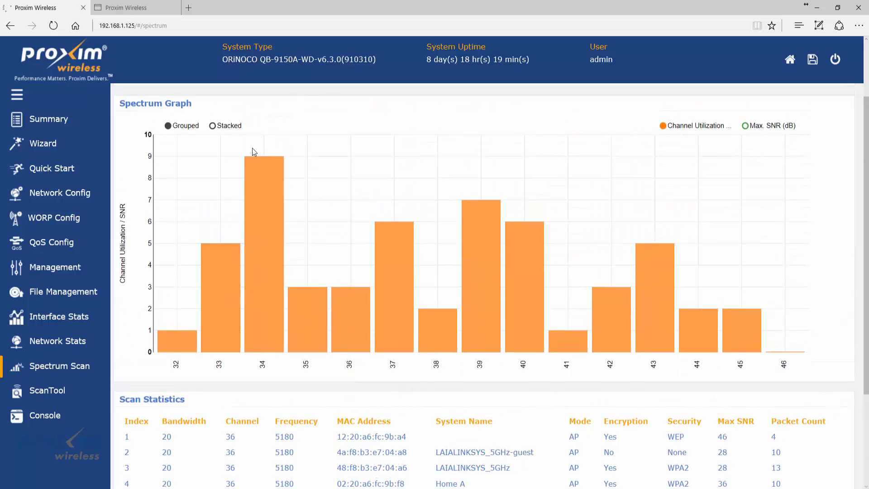
scroll("down", 3)
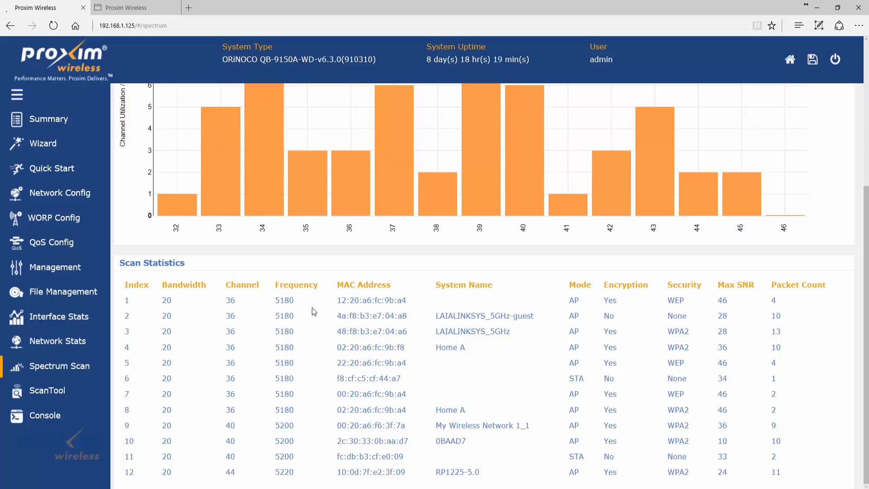
mouse_move(167, 422)
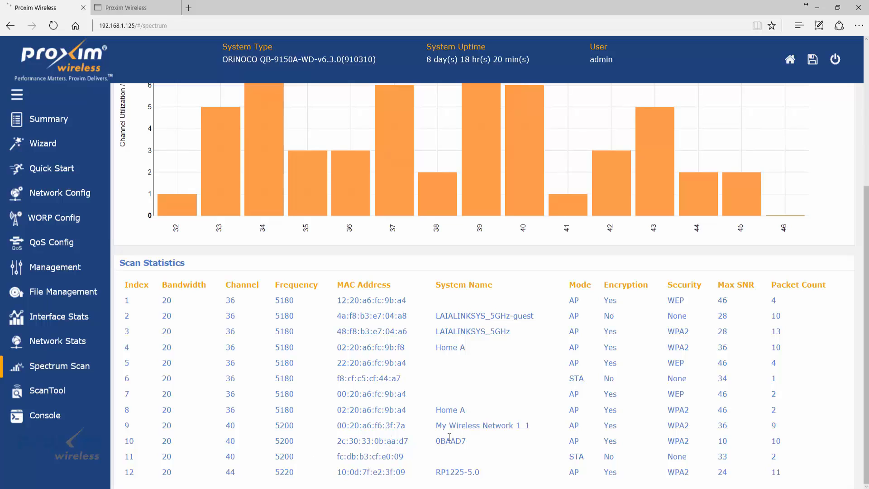
mouse_move(464, 347)
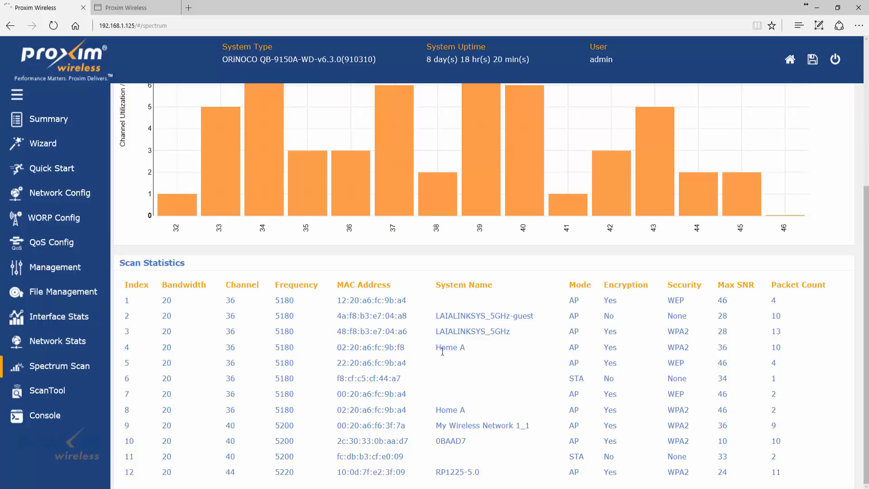
mouse_move(470, 349)
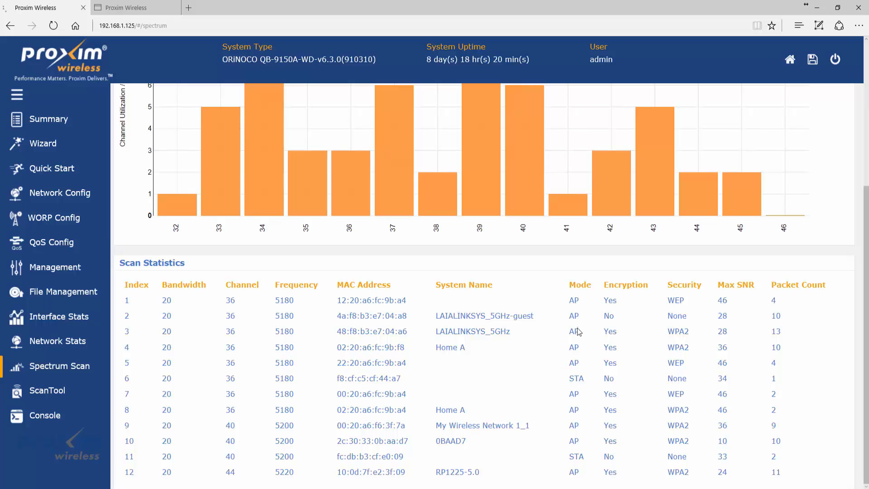
mouse_move(584, 377)
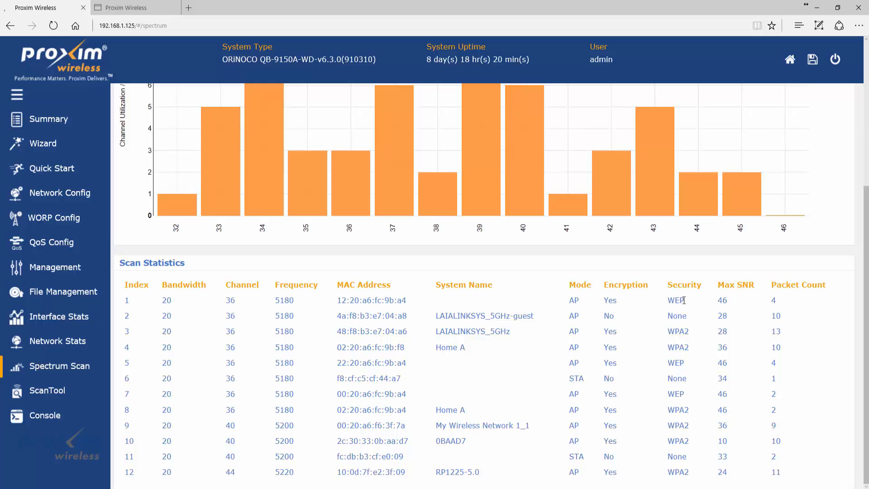
mouse_move(791, 293)
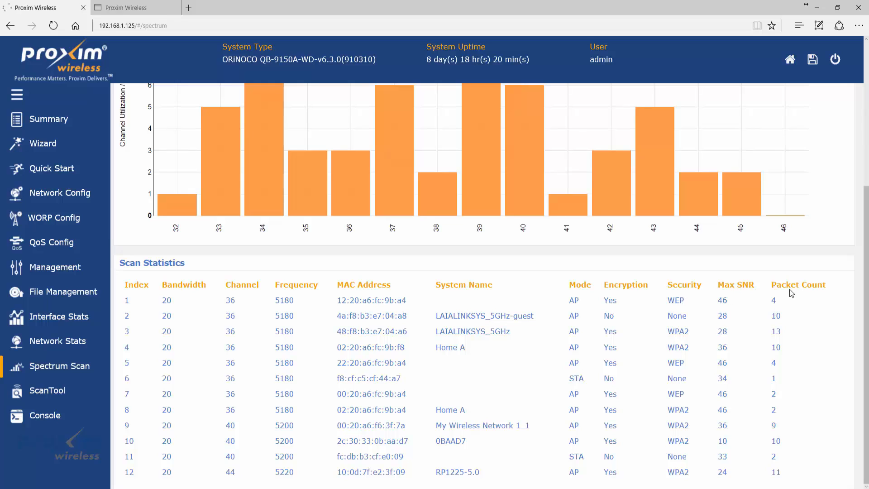
mouse_move(737, 436)
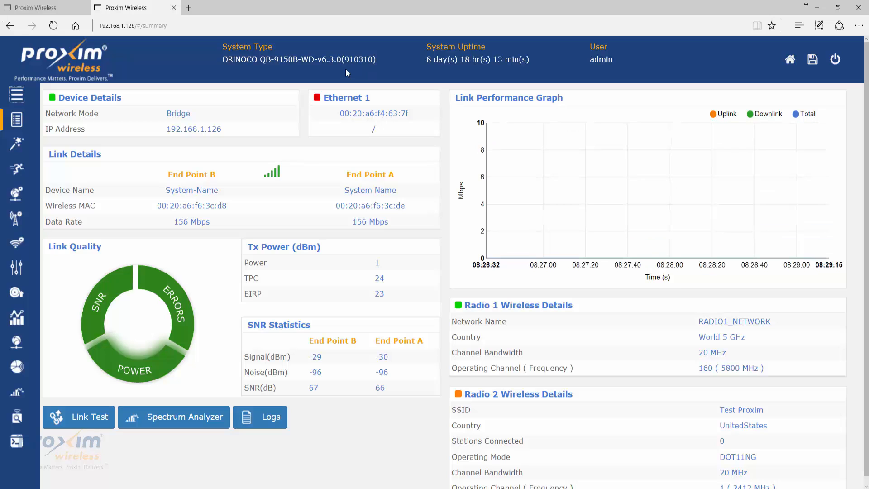
View endpoint B's Spectrum Analyzer 5 GHz graph and its 20-entry Scan Statistics table.
left_click(174, 416)
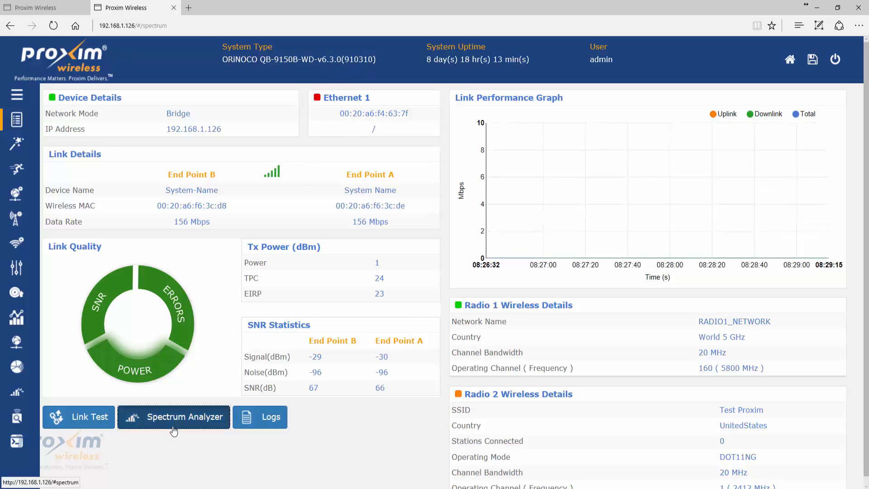
left_click(172, 416)
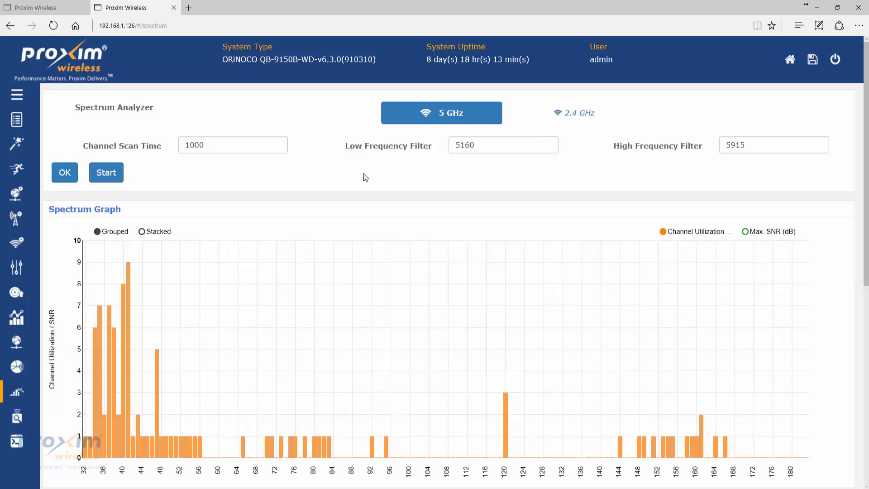
mouse_move(669, 187)
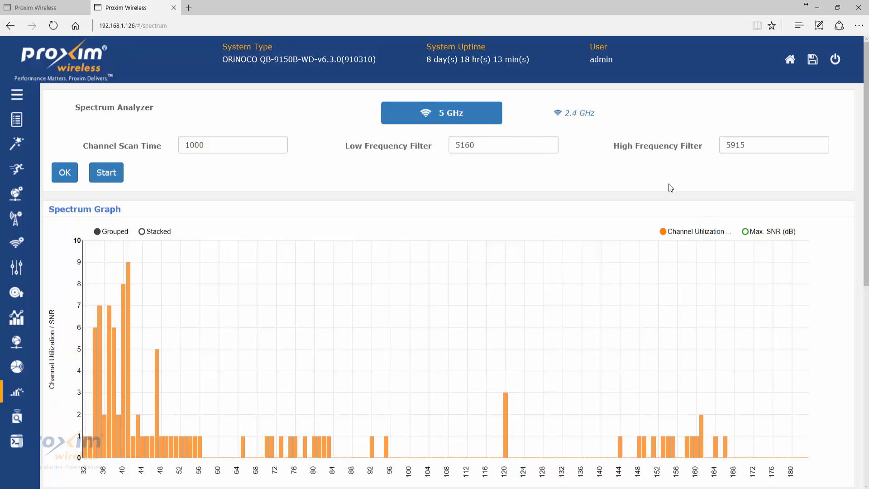
scroll("down", 3)
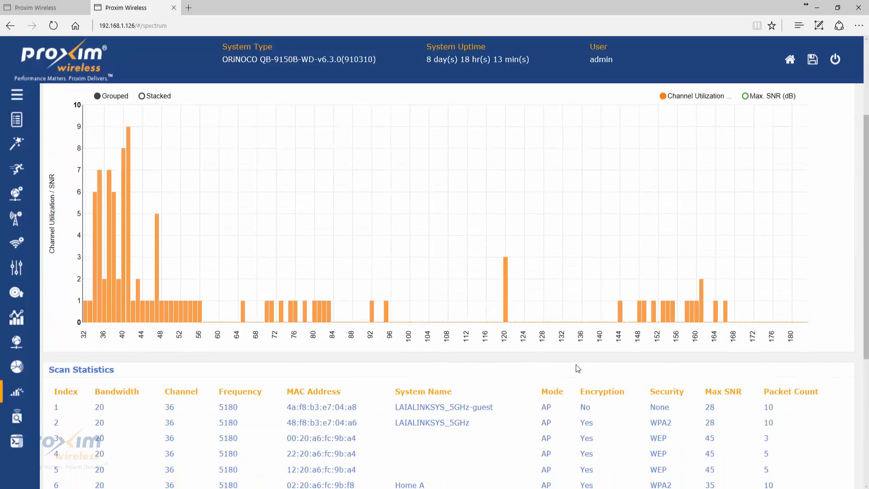
scroll("down", 3)
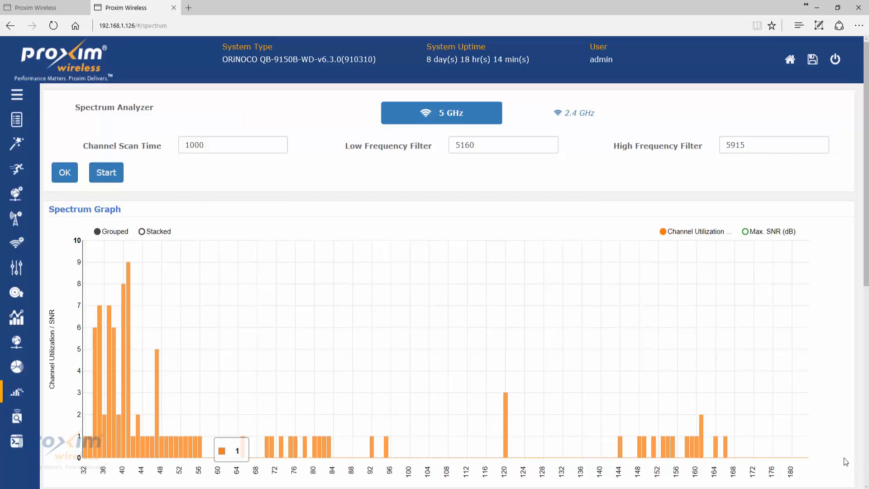
scroll("down", 3)
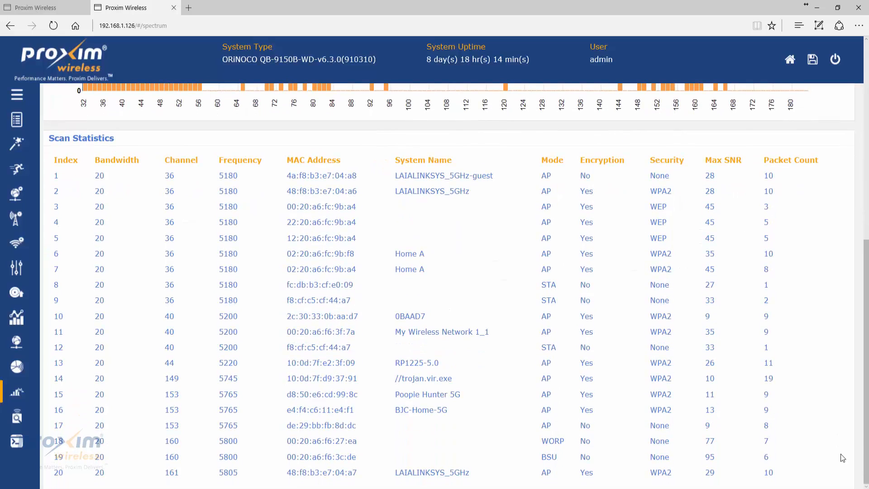
mouse_move(775, 318)
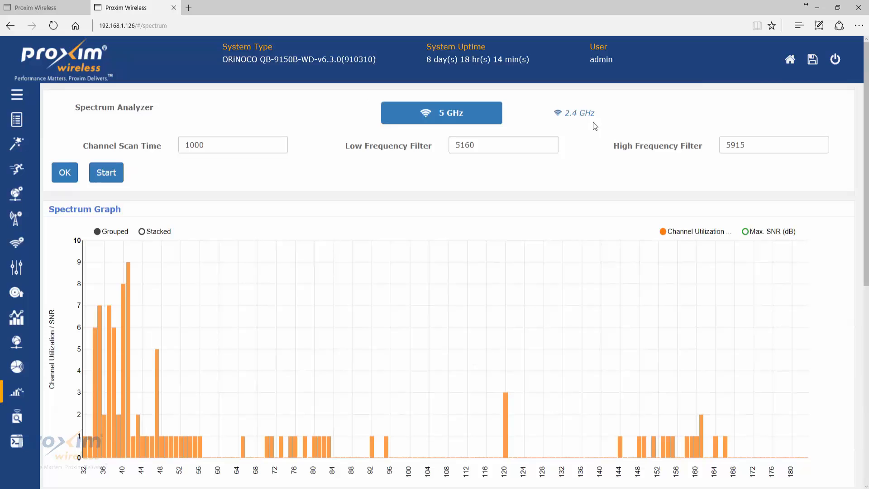
Show endpoint B's 2.4 GHz results: channels 1–11 utilization graph and Scan Statistics.
left_click(574, 113)
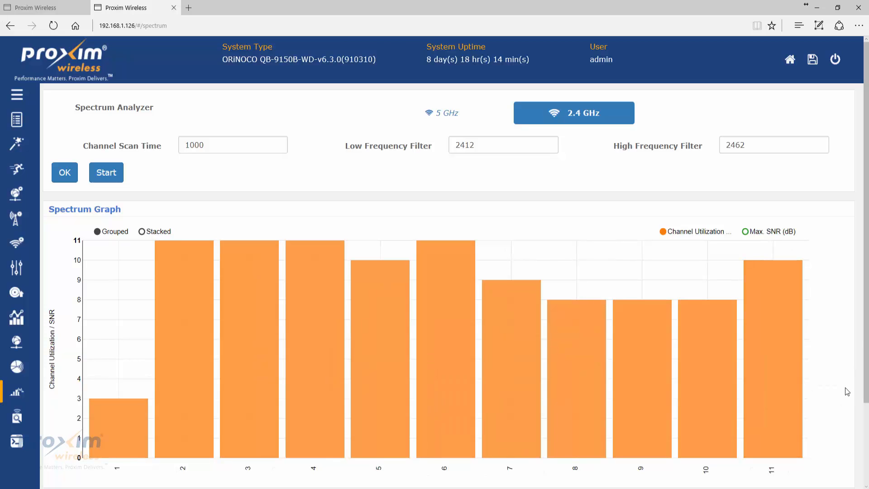
scroll("down", 3)
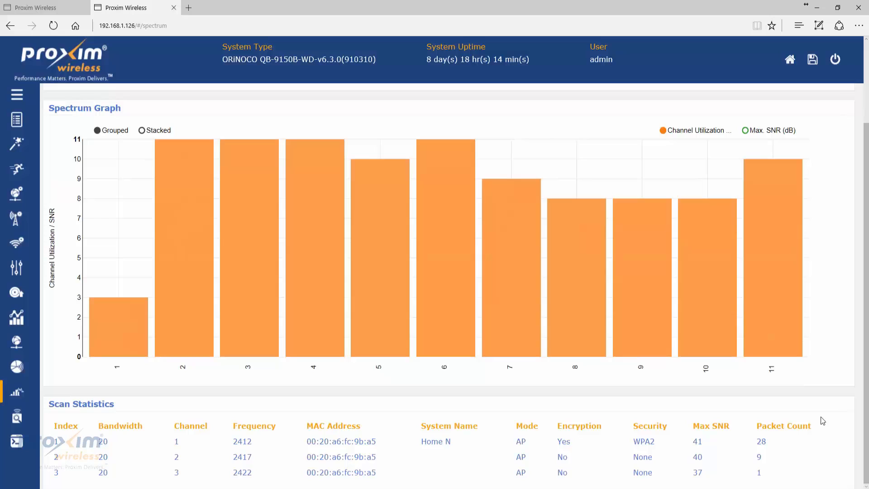